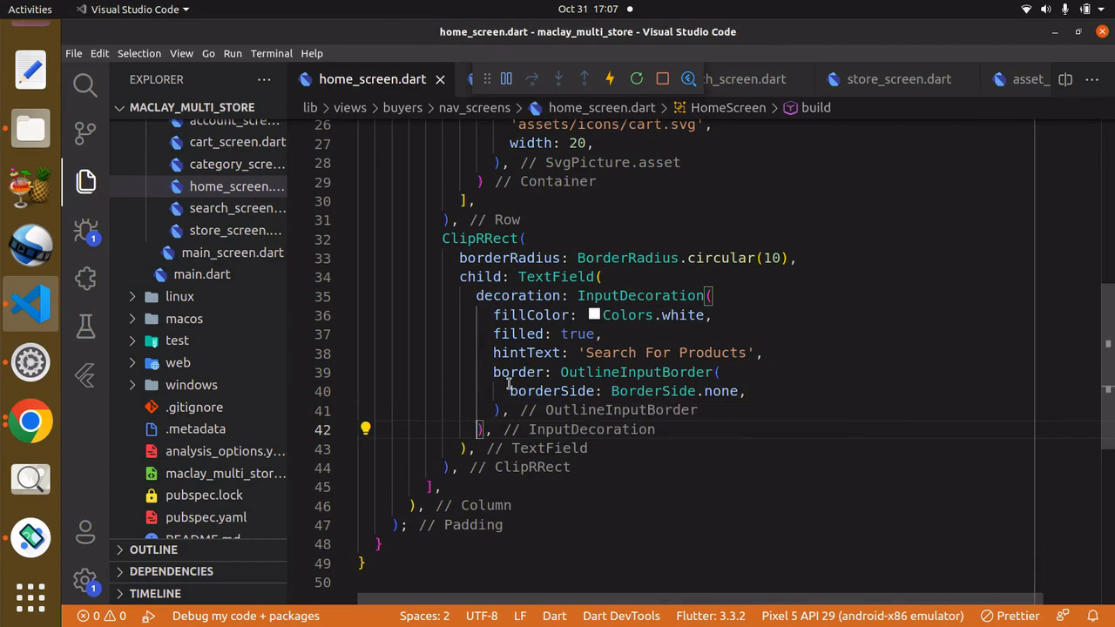
pyautogui.moveTo(516, 418)
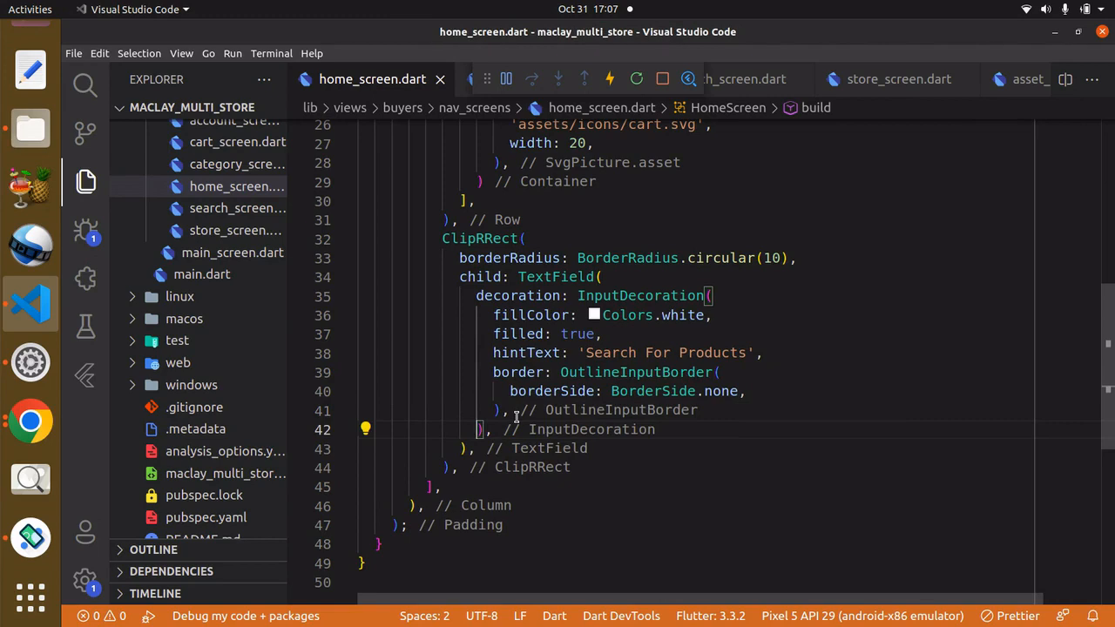
pyautogui.moveTo(519, 415)
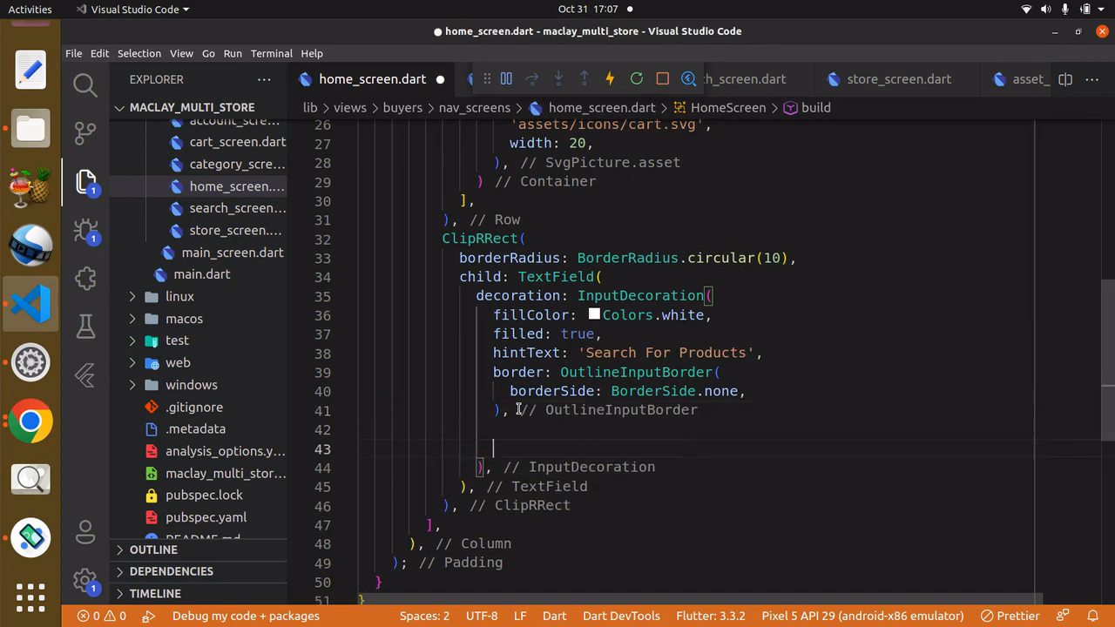
# Step: Add prefixIcon: SvgPicture.asset('assets/icons/search.svg', width: 10) to the search field's InputDecoration
pyautogui.write('pr')
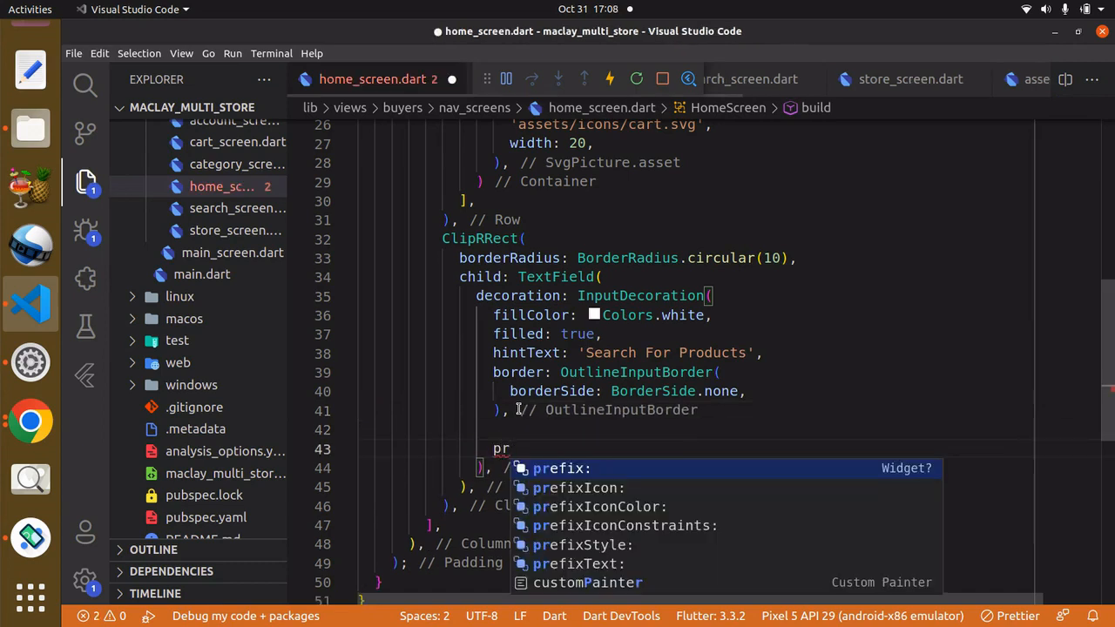
pyautogui.write('r')
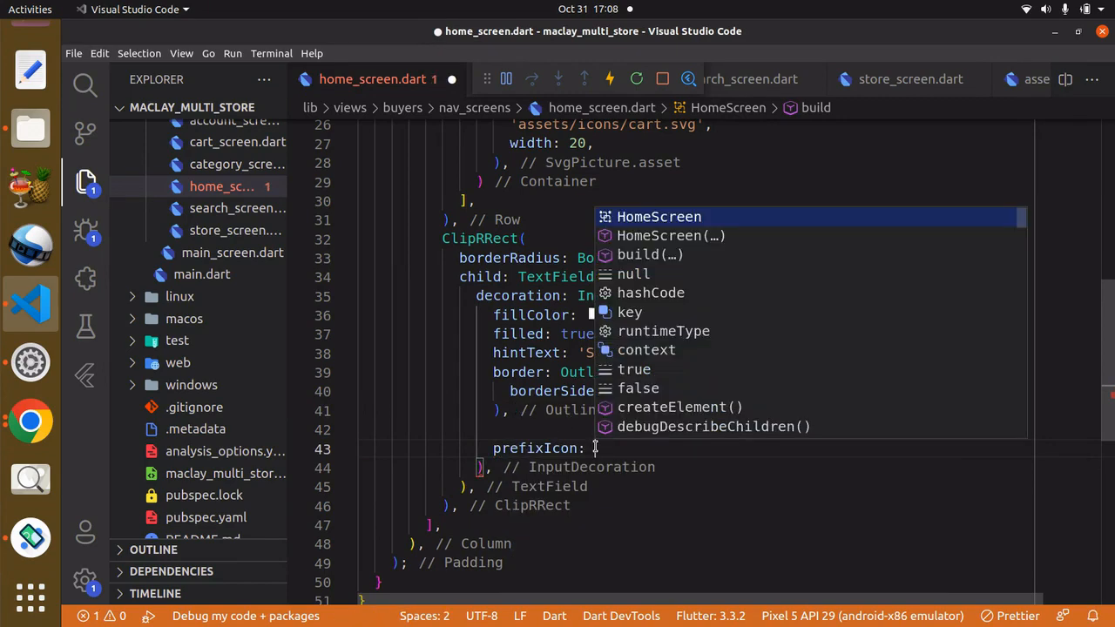
pyautogui.write('SvgPicture')
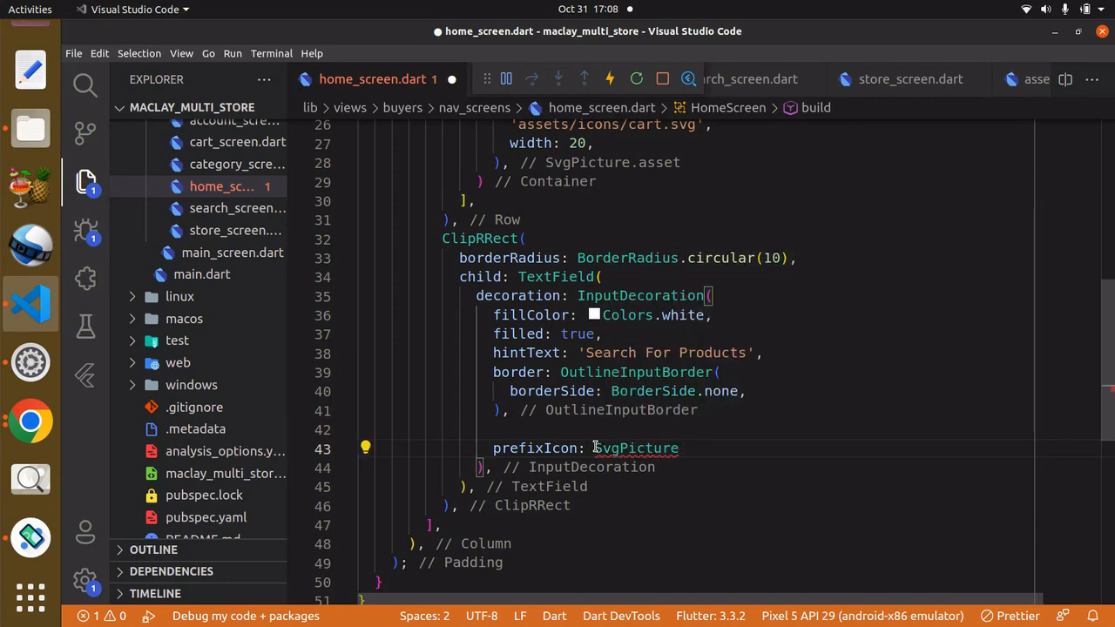
pyautogui.write('.asset(')
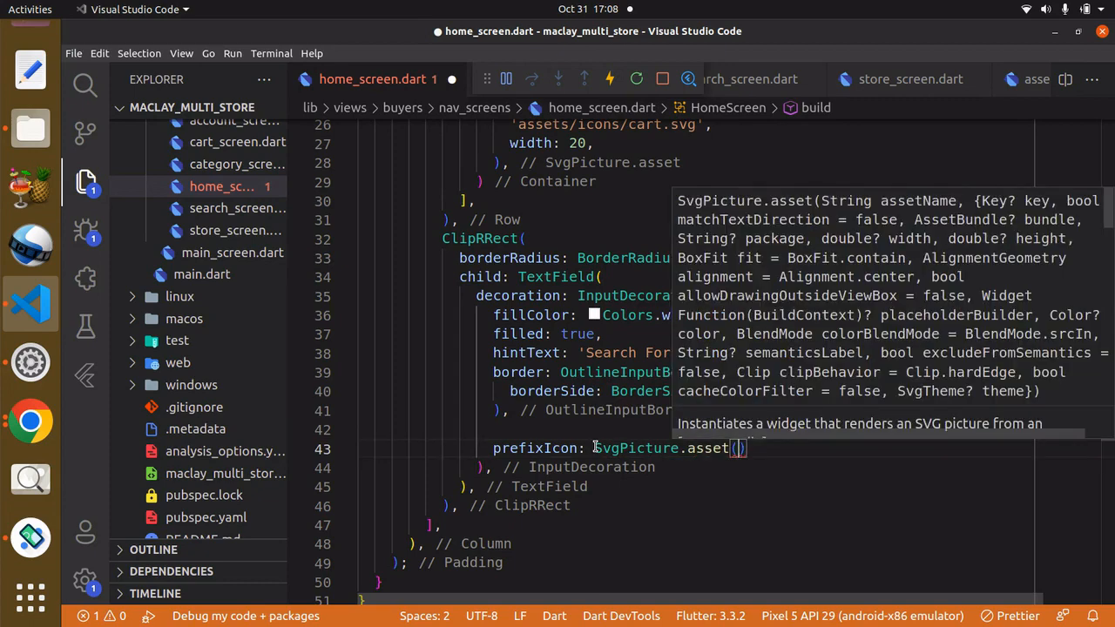
pyautogui.write("''")
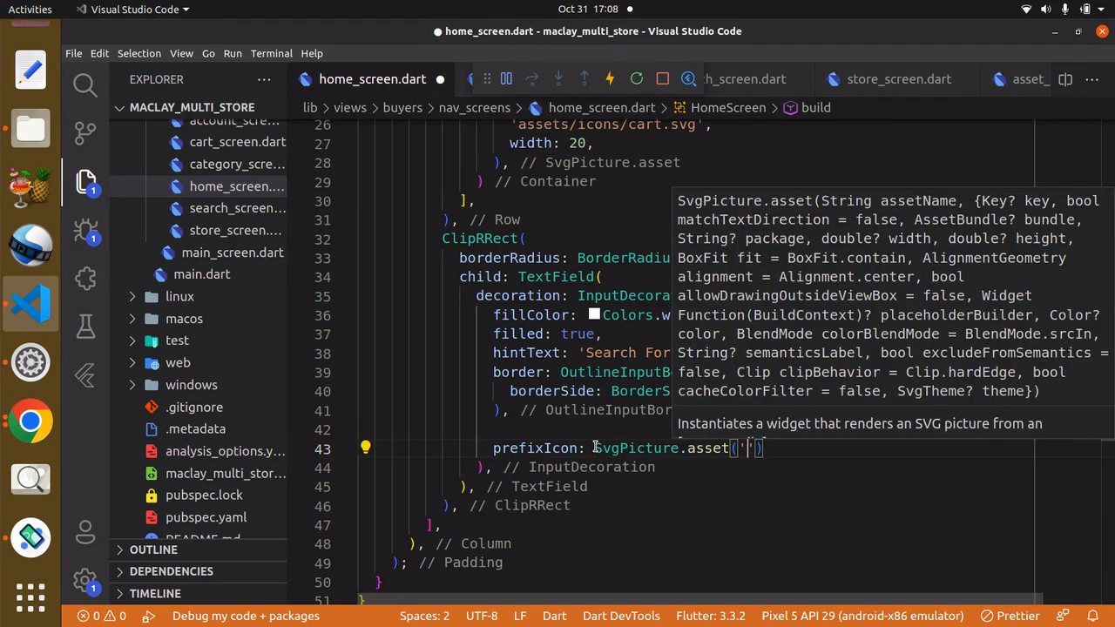
pyautogui.write('a')
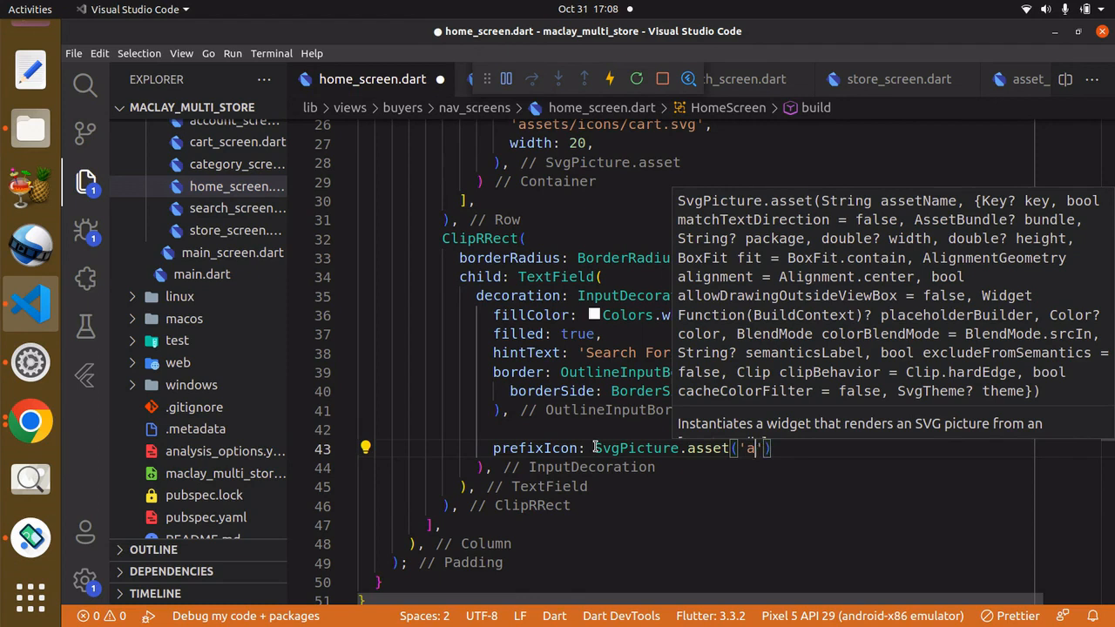
pyautogui.write('ssets/')
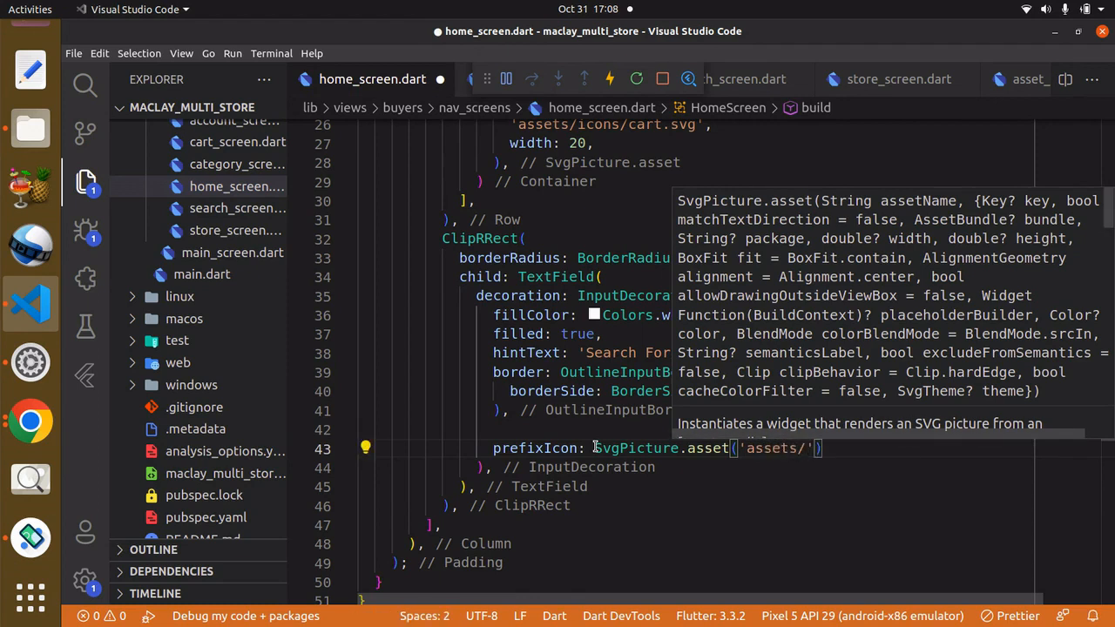
pyautogui.write('icos')
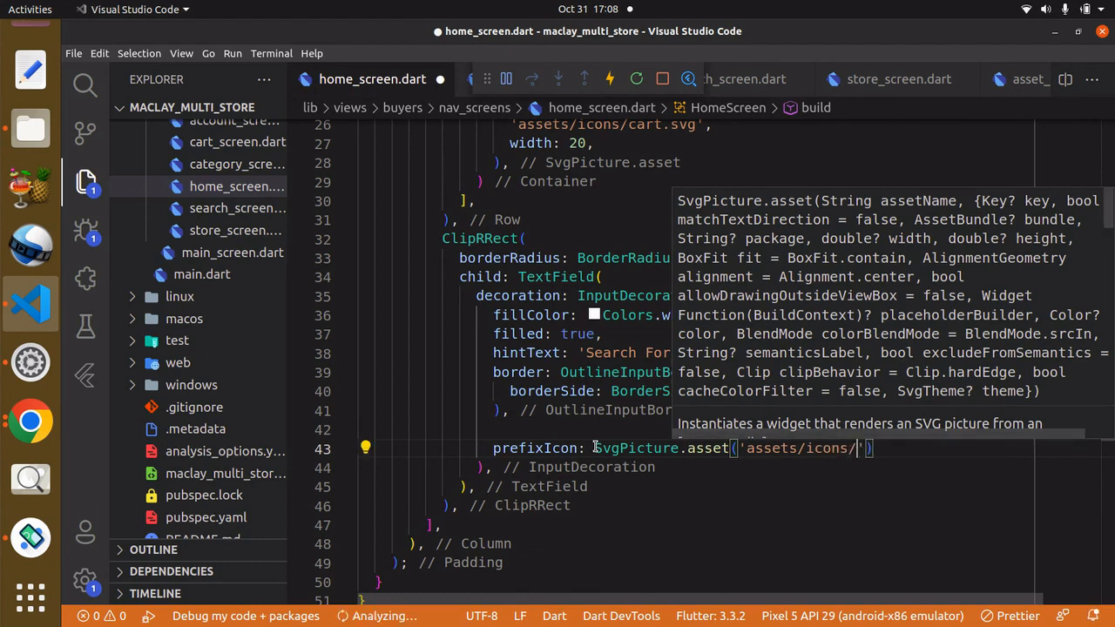
pyautogui.write('svg')
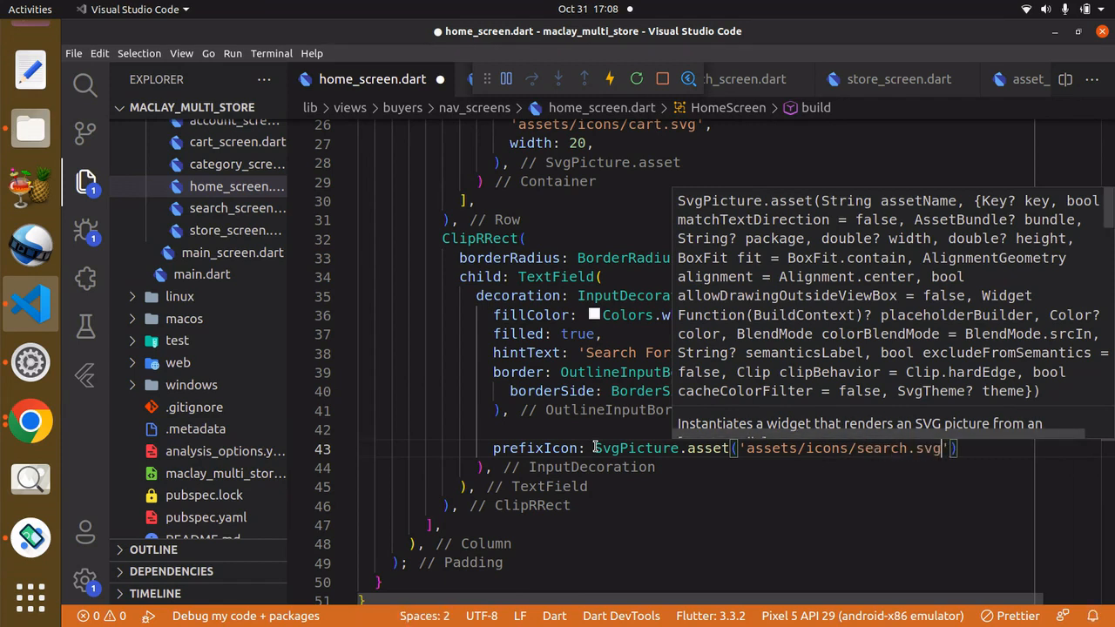
pyautogui.write(',')
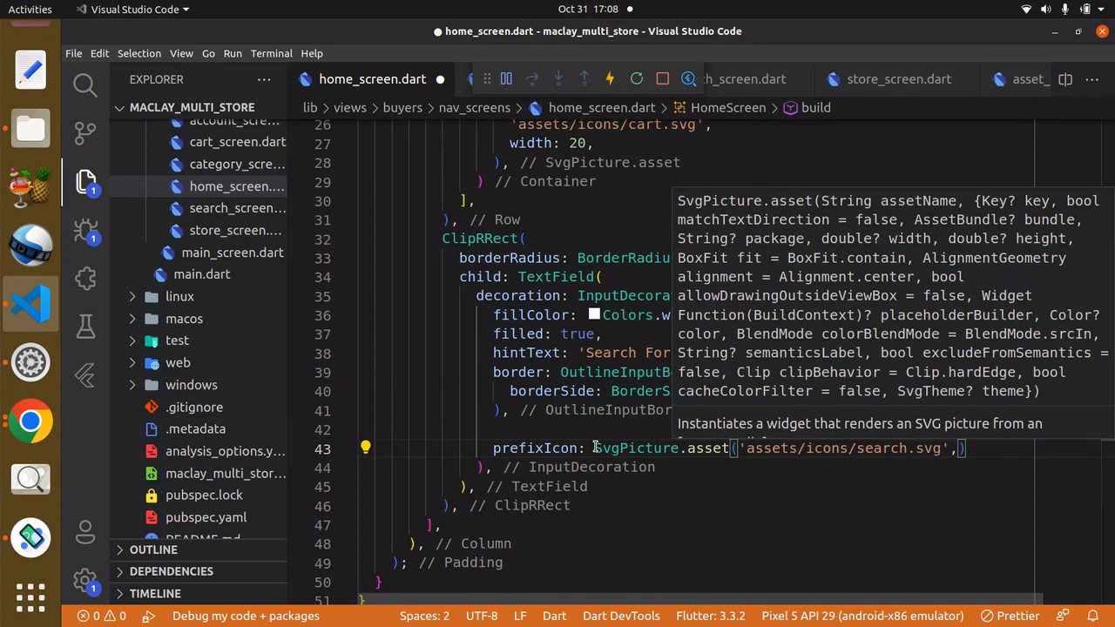
pyautogui.write('width: ,')
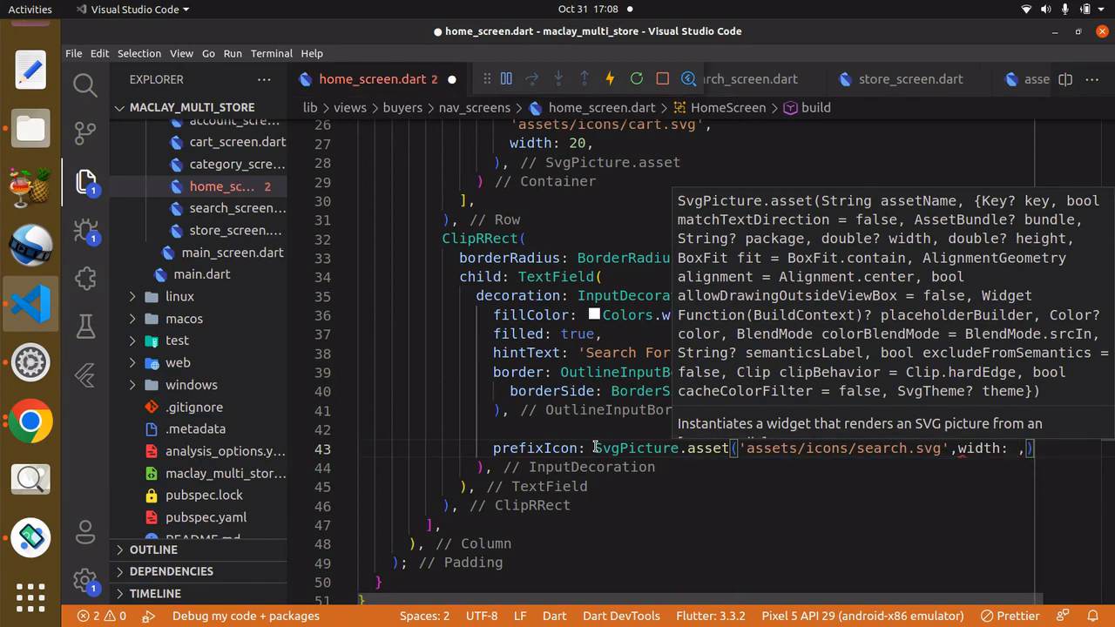
pyautogui.write('10,')
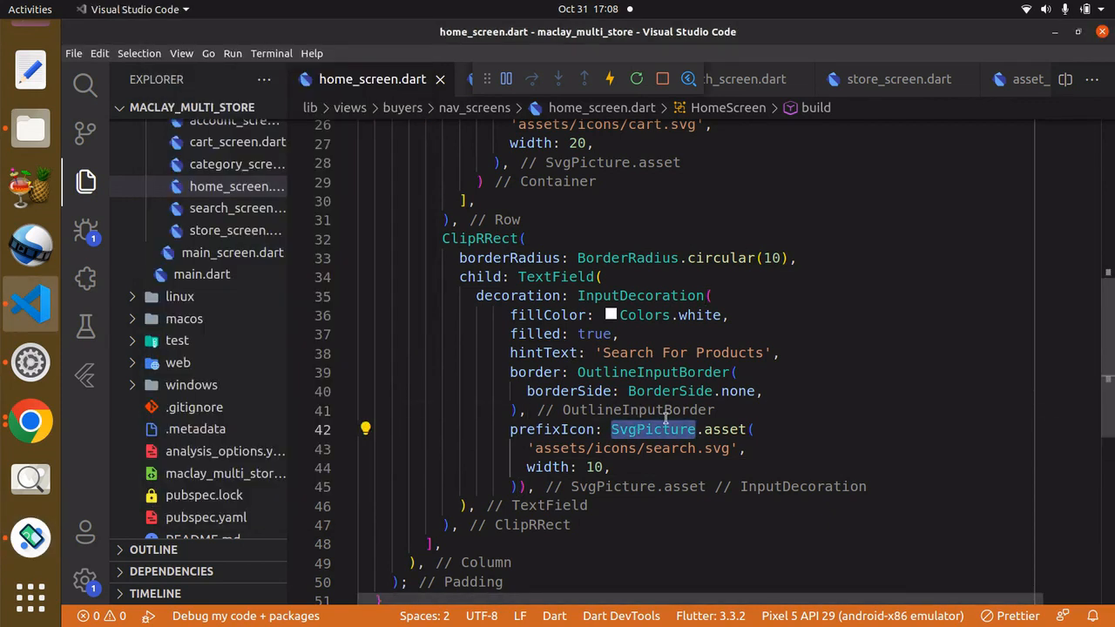
# Step: Wrap the search SVG icon in Padding with EdgeInsets.all(14.0) via the code action
pyautogui.click(366, 428)
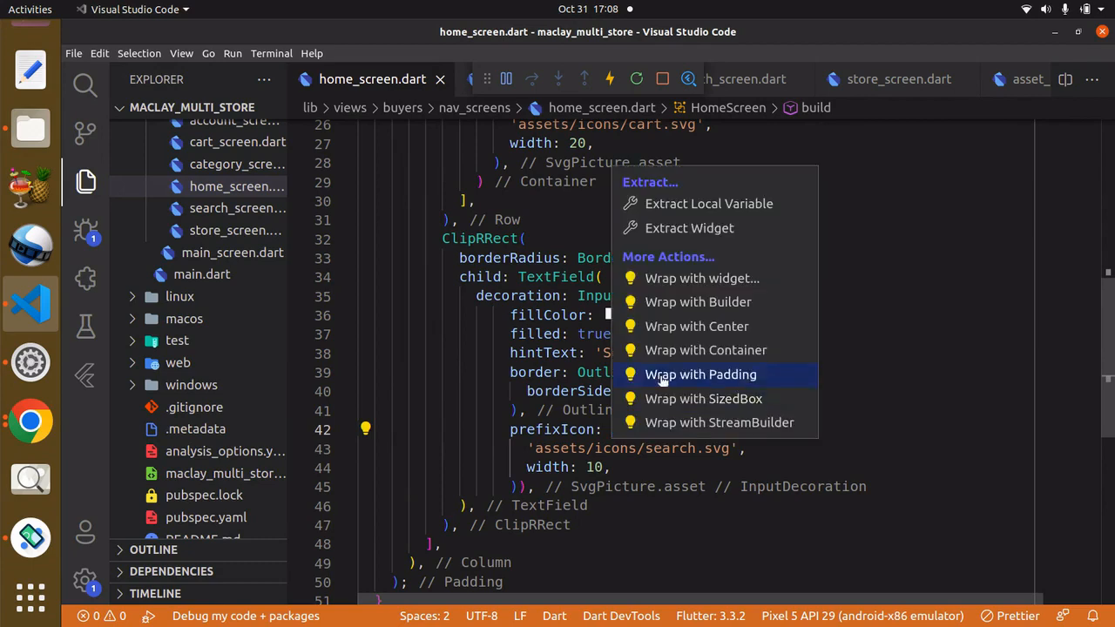
pyautogui.moveTo(700, 366)
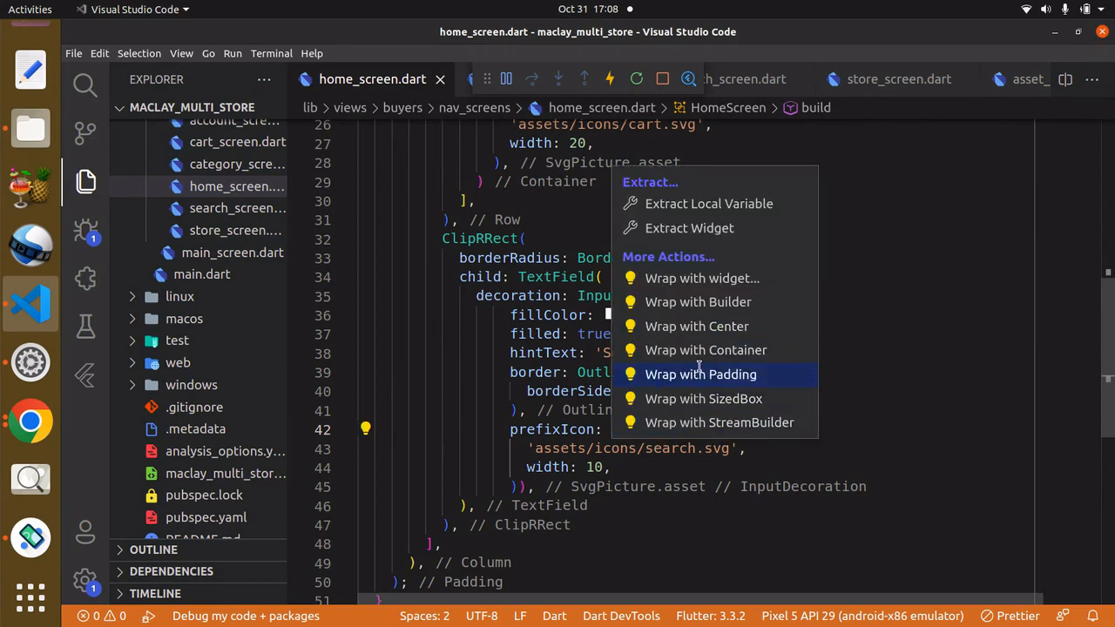
pyautogui.click(700, 372)
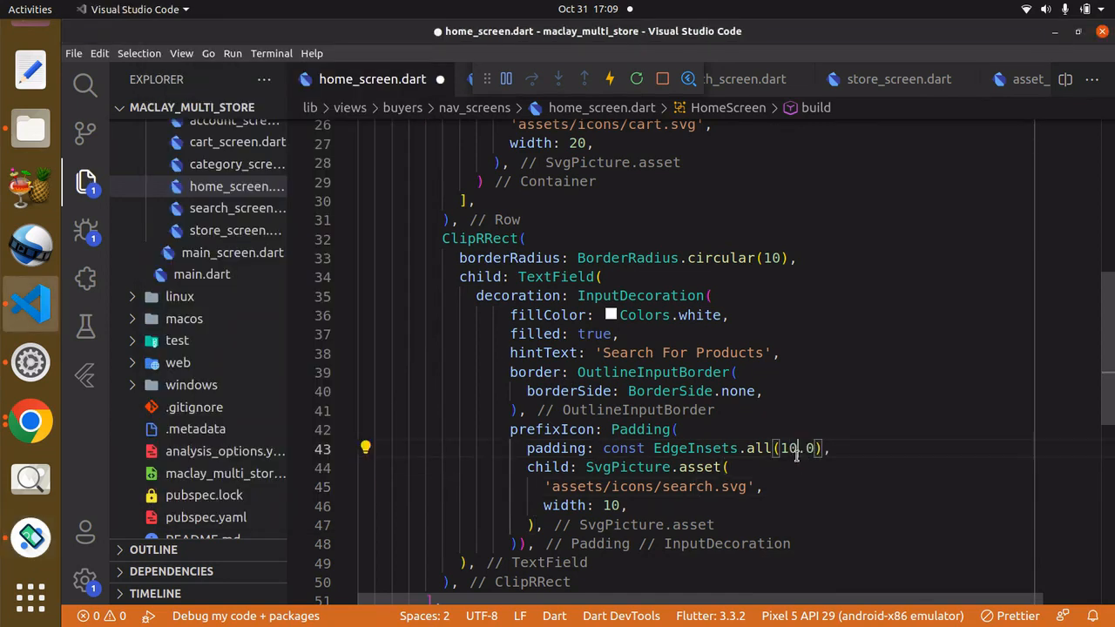
pyautogui.write('14')
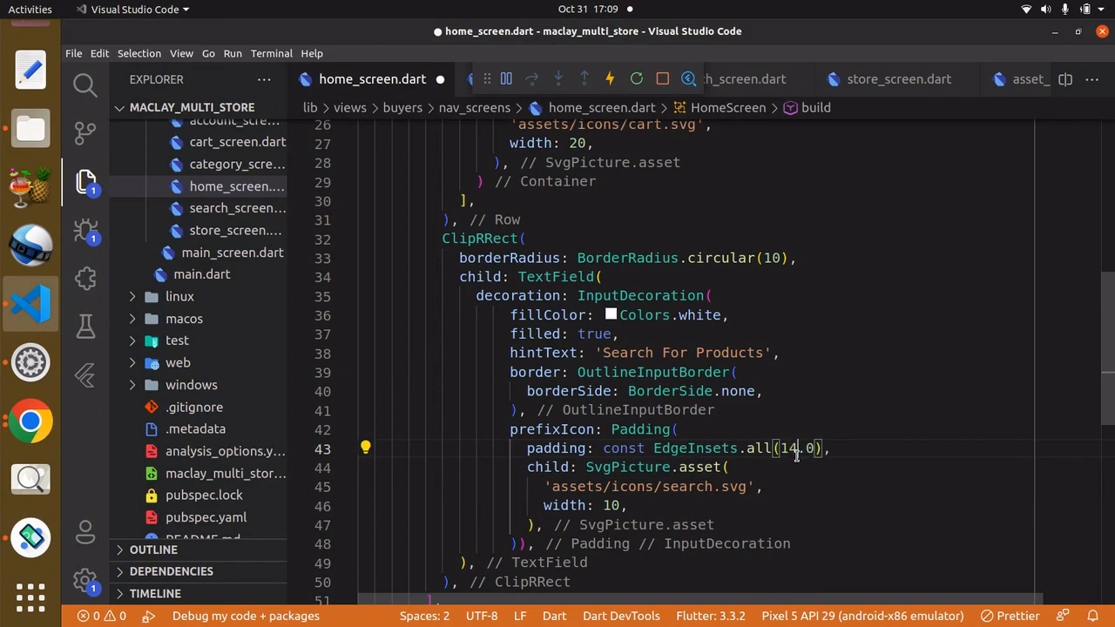
pyautogui.scroll(-3)
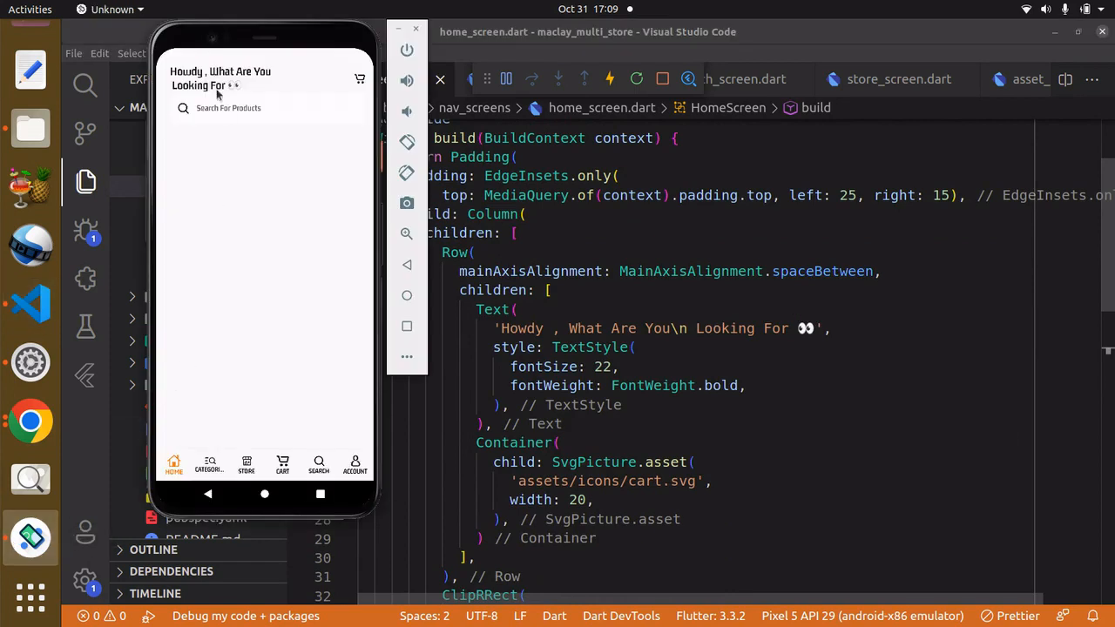
pyautogui.moveTo(219, 275)
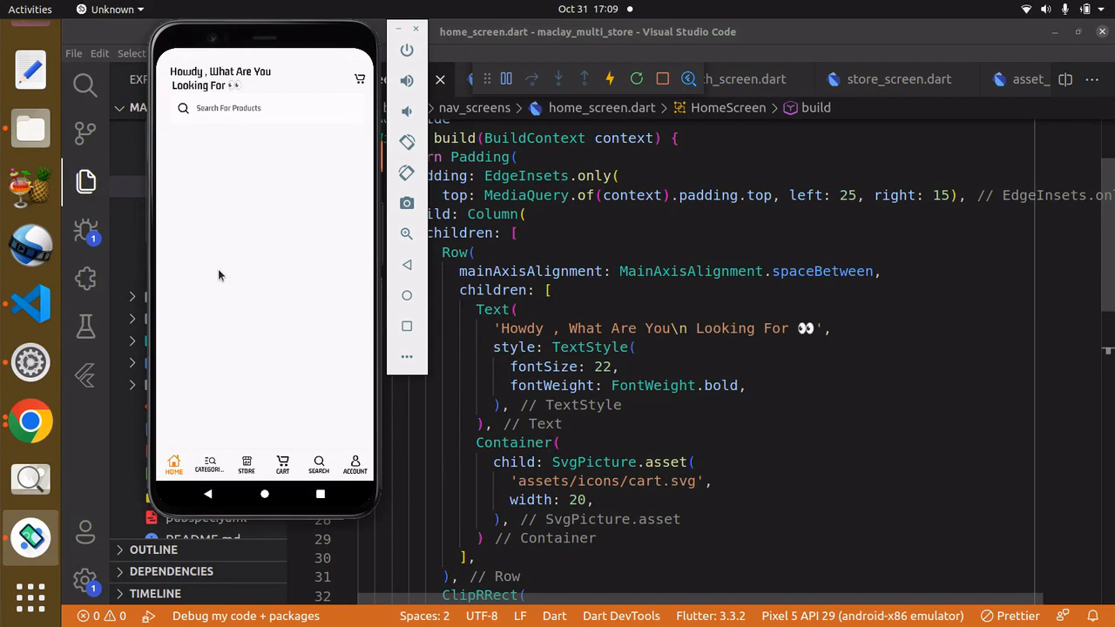
pyautogui.moveTo(234, 233)
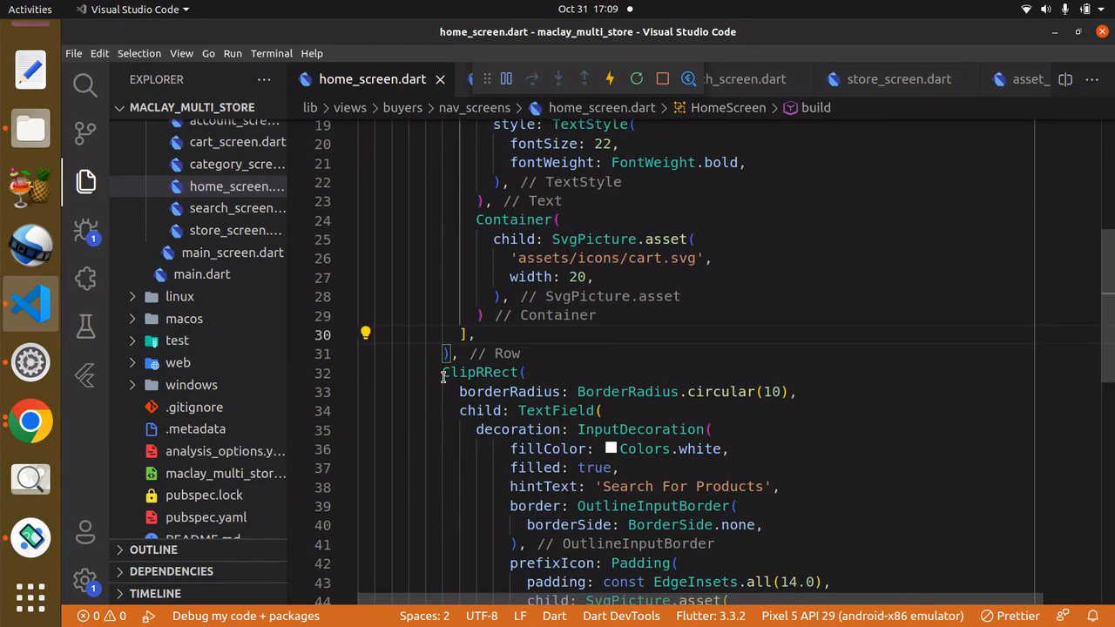
# Step: Insert a SizedBox height spacer between the header Row and the ClipRRect search field
pyautogui.moveTo(442, 373); pyautogui.dragTo(509, 544)
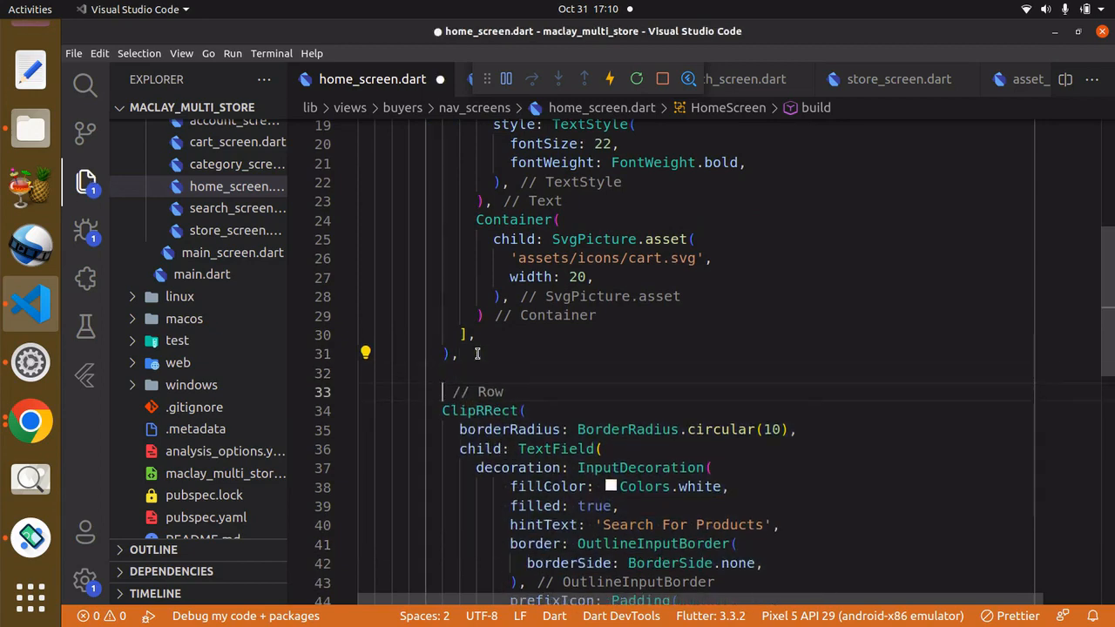
pyautogui.write('Sir')
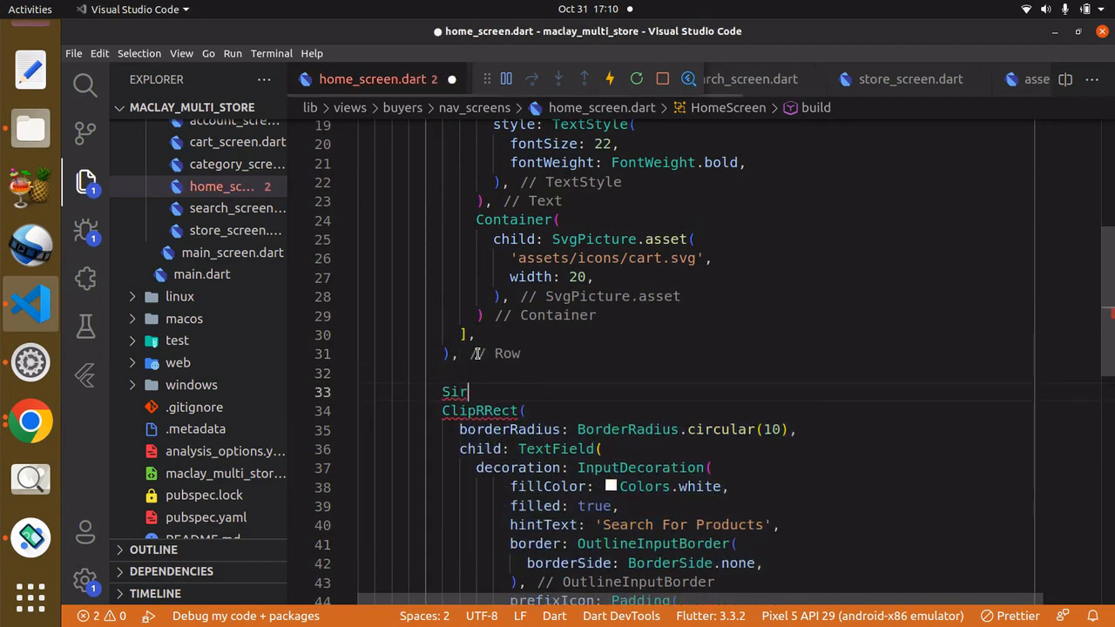
pyautogui.write('dBox(')
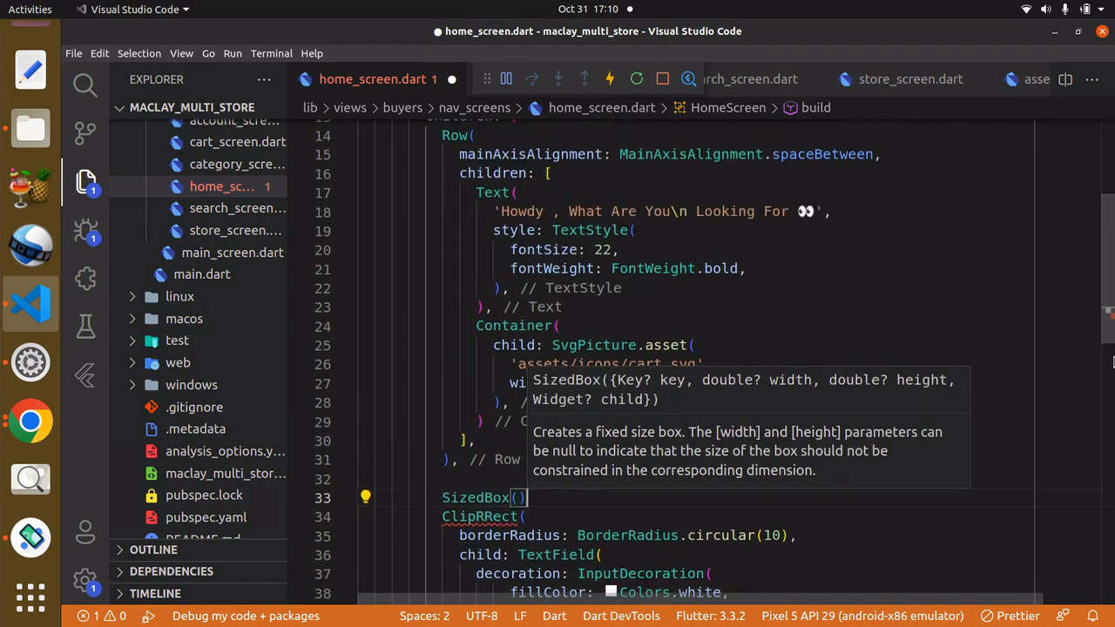
pyautogui.scroll(-3)
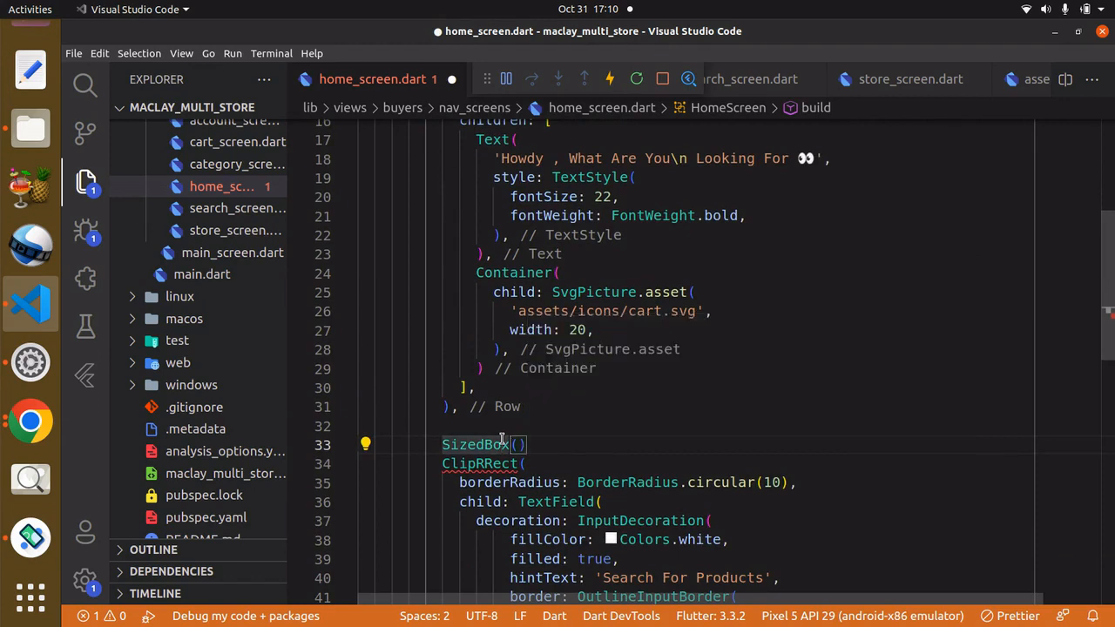
pyautogui.write('h')
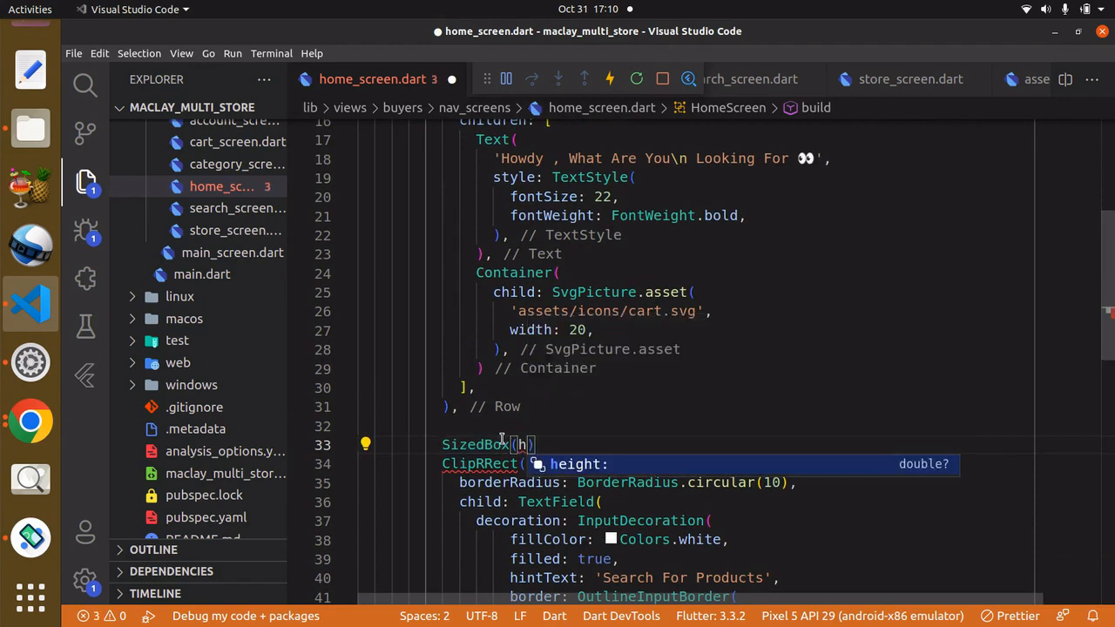
pyautogui.write('height: 10,')
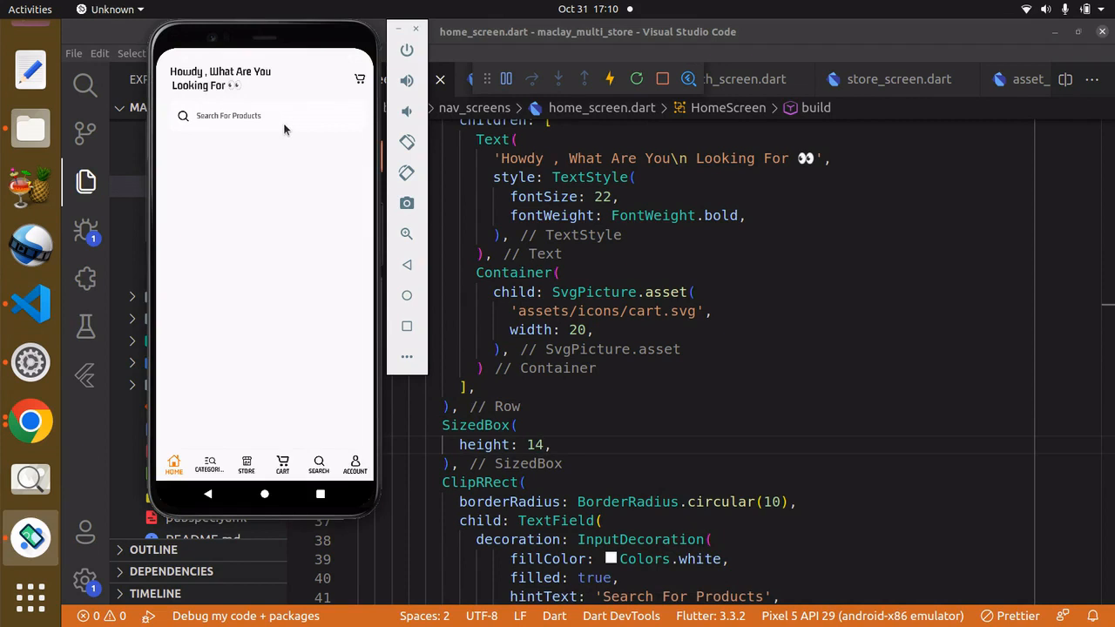
pyautogui.moveTo(307, 207)
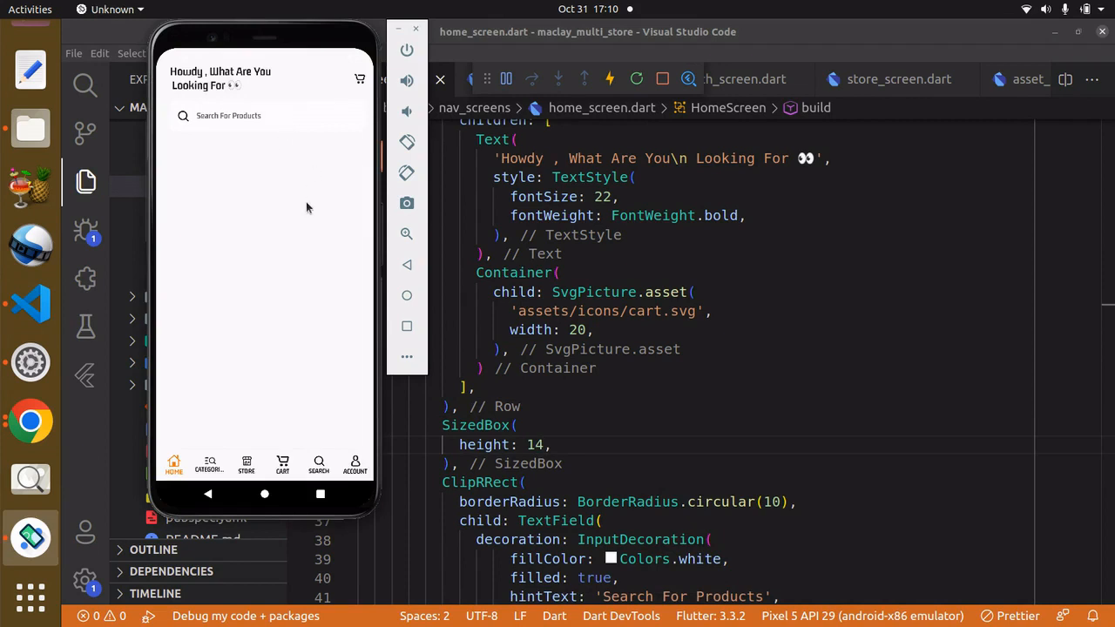
pyautogui.moveTo(488, 444)
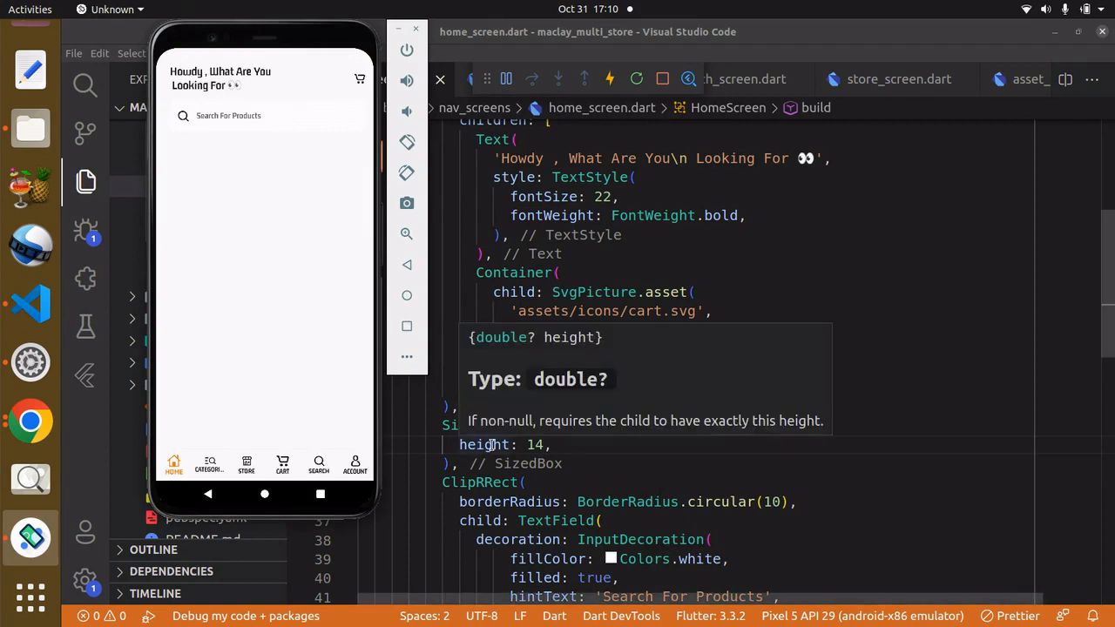